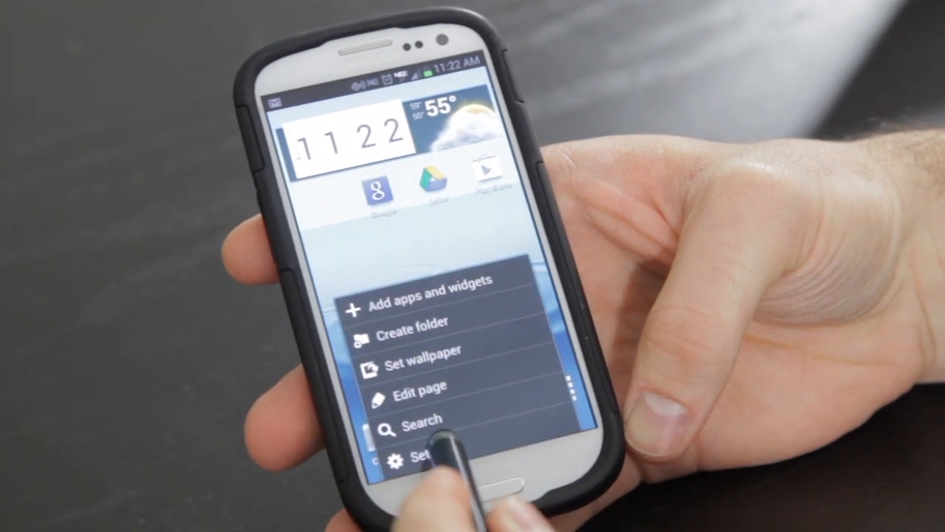
Open Android Settings to the Wireless and networks page listing hotspot, tethering and VPN
left_click(419, 452)
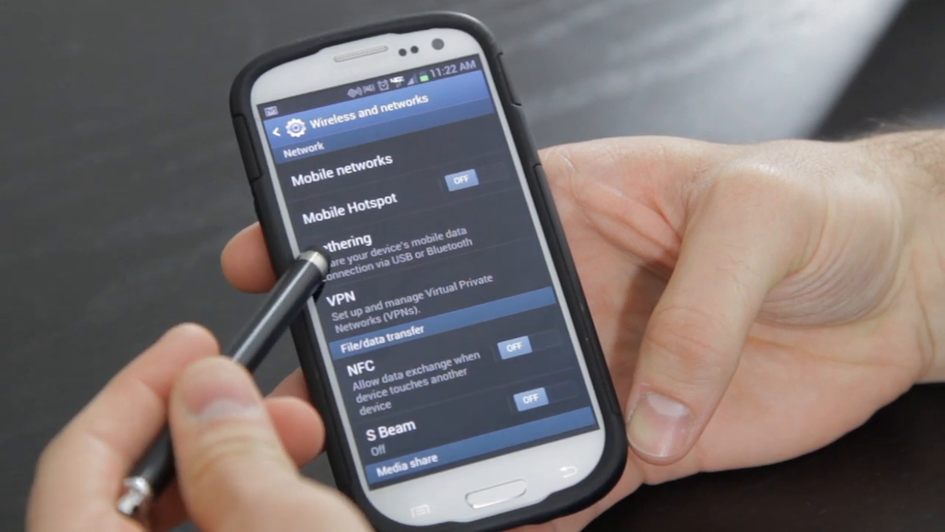
Try enabling Bluetooth tethering and dismiss the subscription-required error
left_click(344, 247)
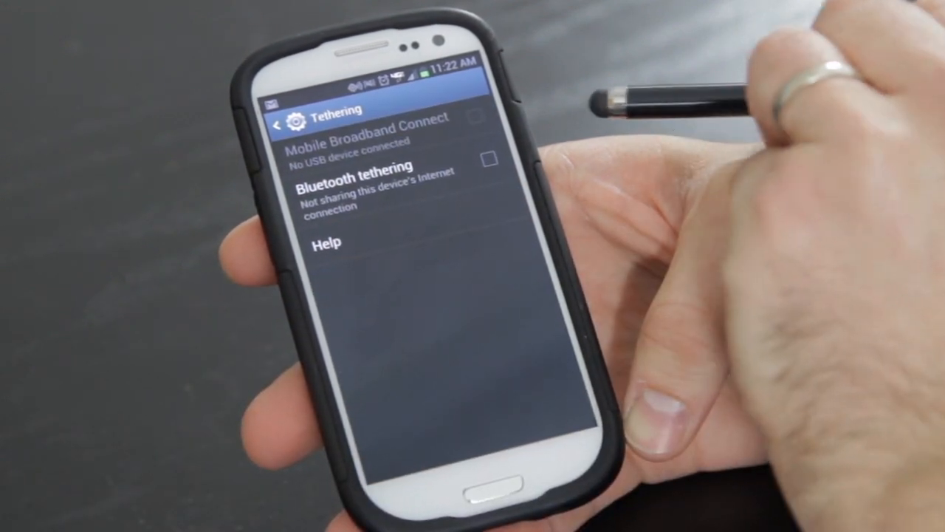
left_click(490, 159)
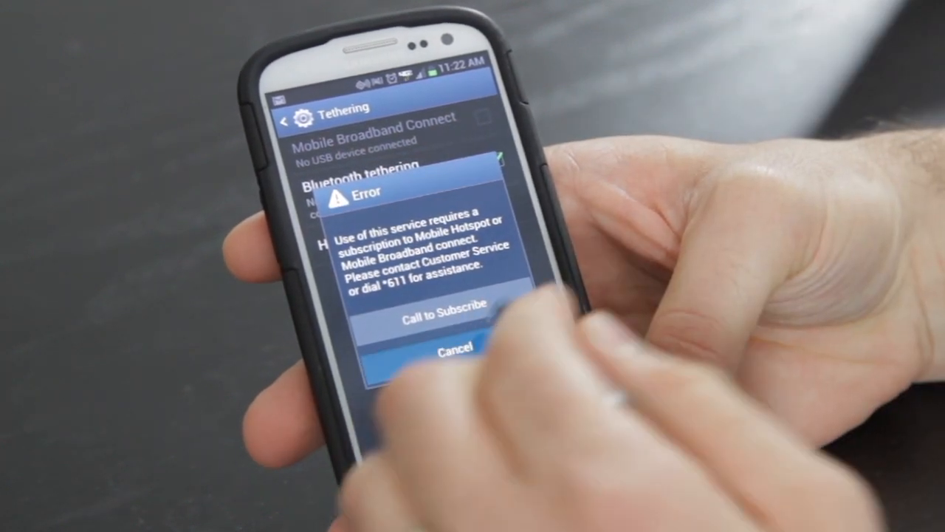
left_click(455, 348)
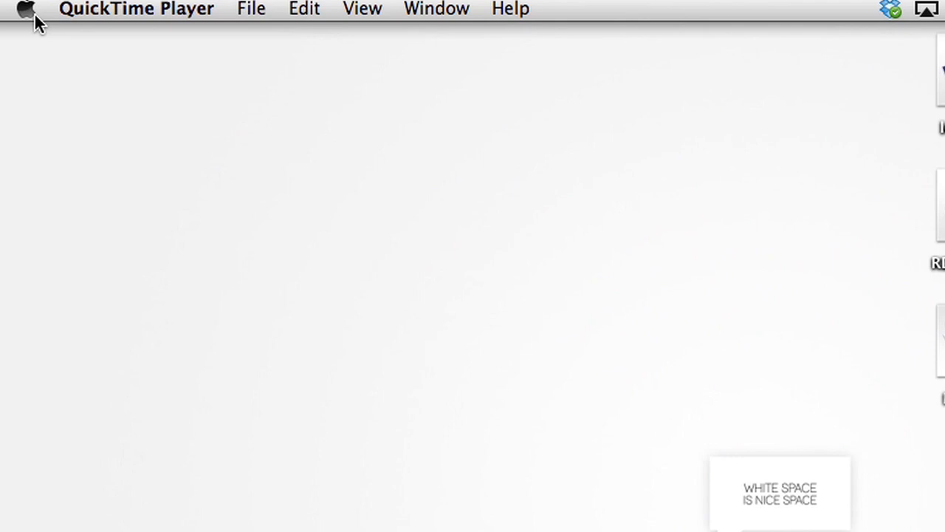
Open the Network pane of the Mac's System Preferences from the Apple menu
left_click(26, 9)
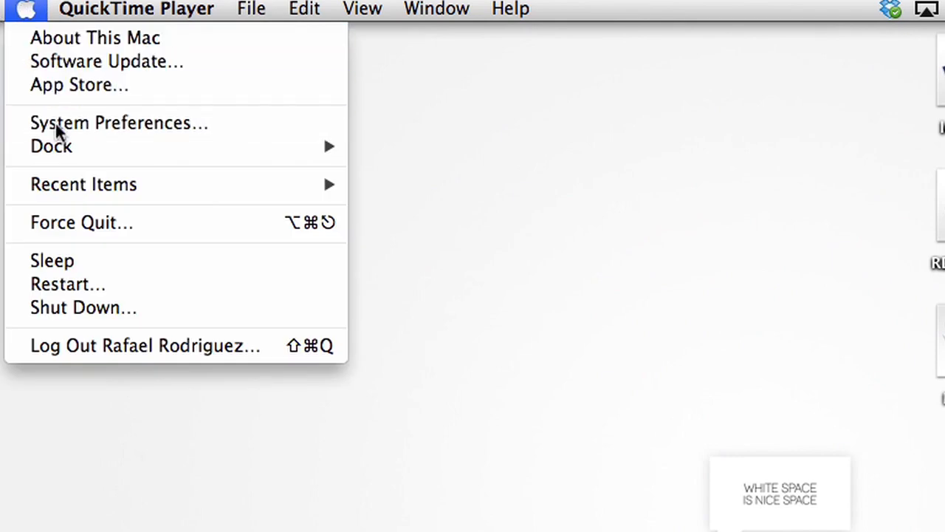
left_click(118, 122)
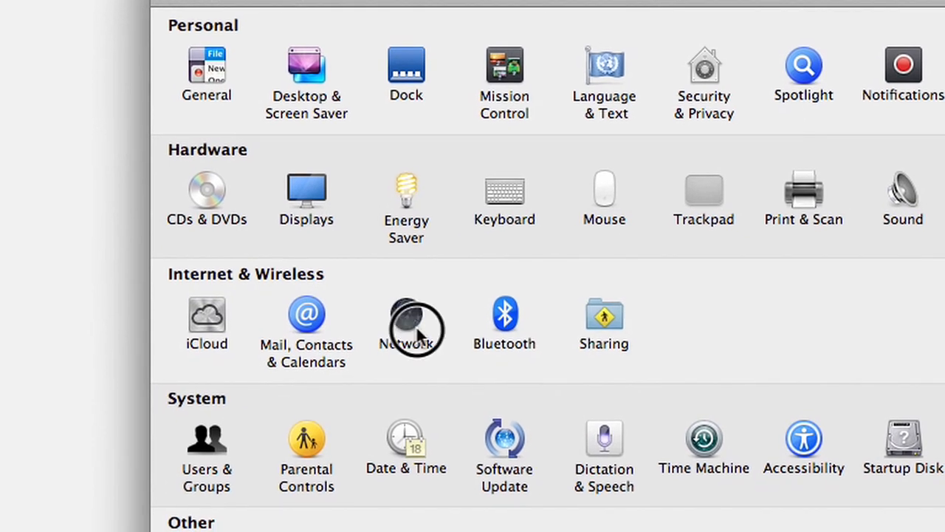
left_click(411, 328)
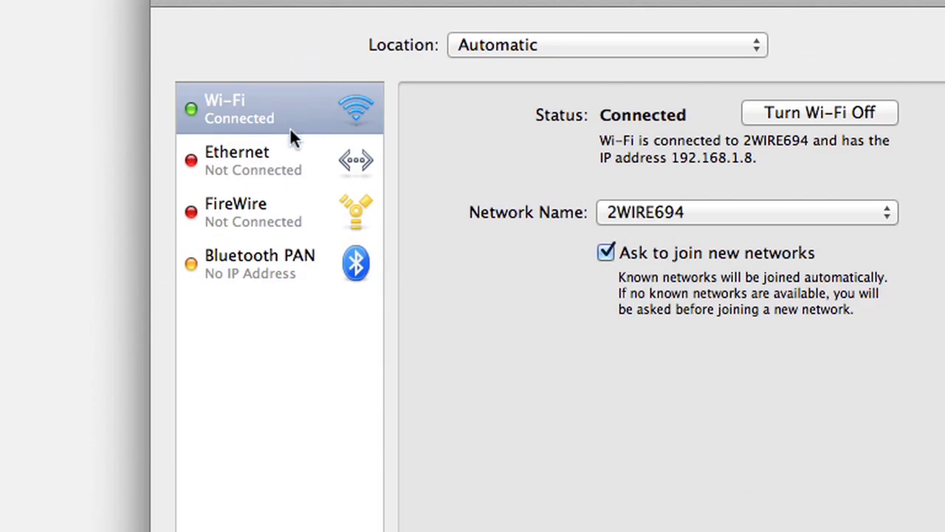
Check the Ethernet, FireWire and Bluetooth PAN connection statuses
left_click(251, 160)
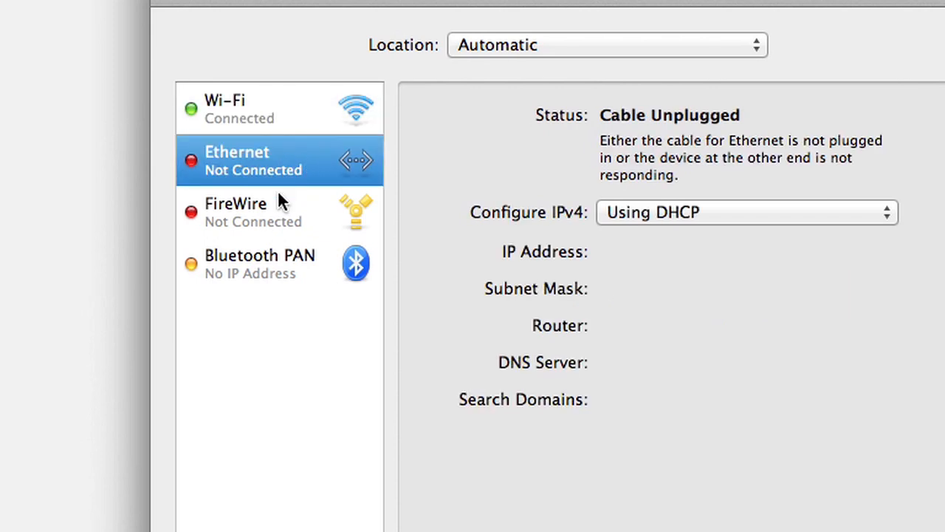
left_click(251, 212)
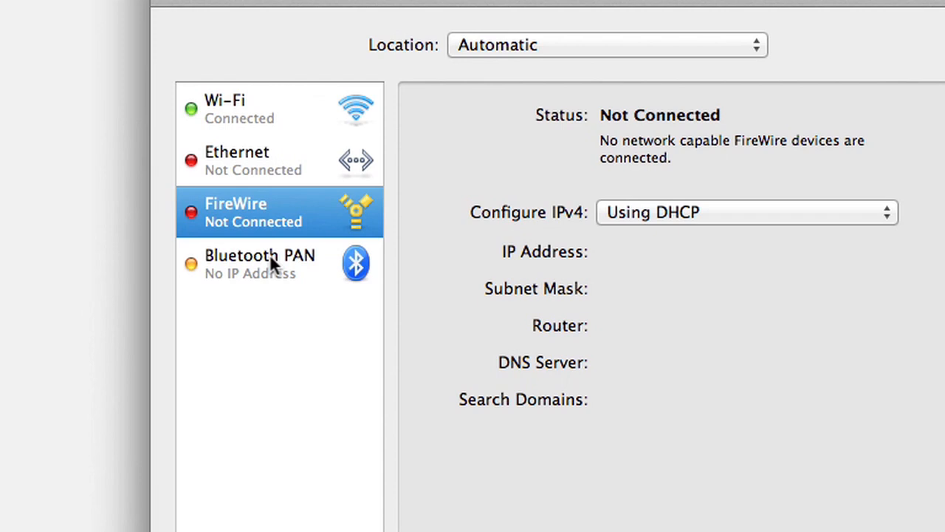
left_click(260, 264)
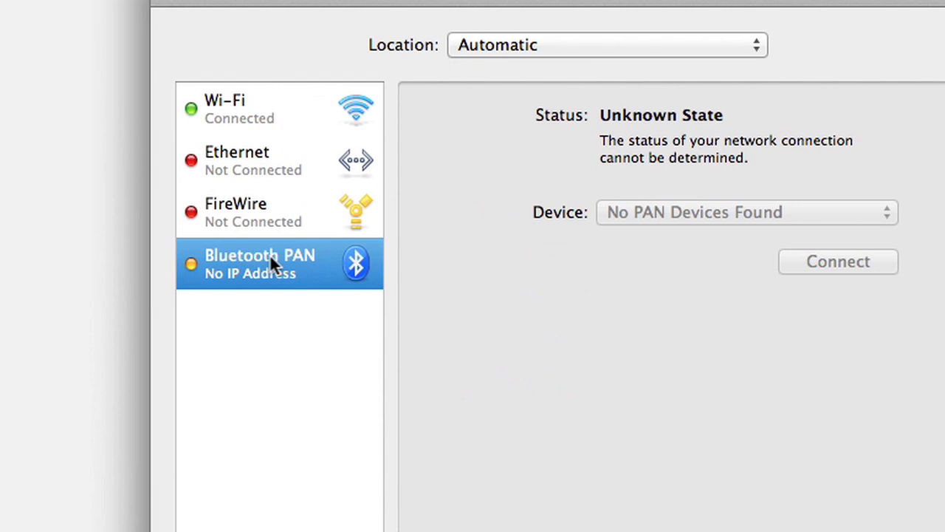
mouse_move(274, 266)
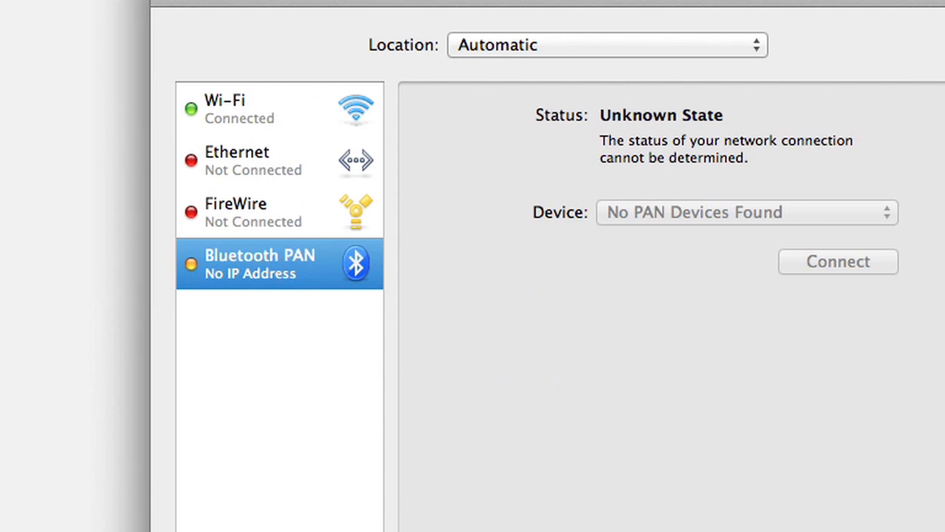
mouse_move(243, 111)
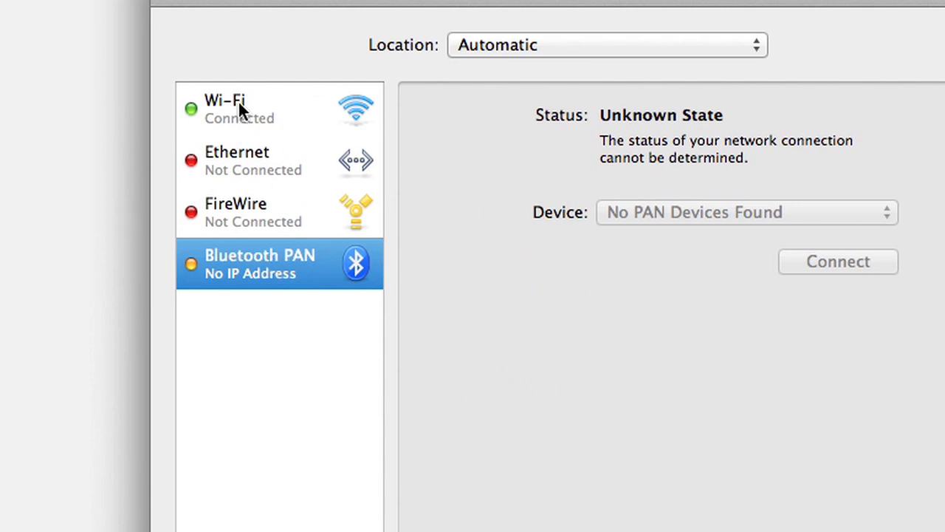